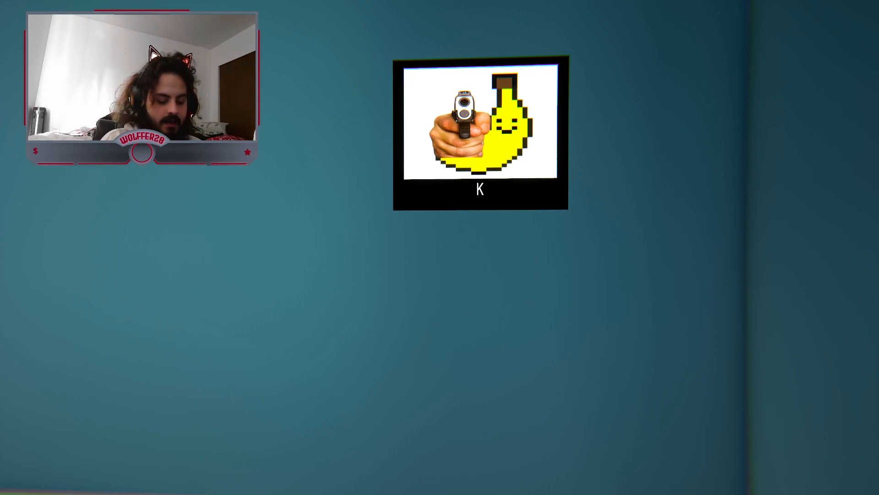
pyautogui.write('Kirby when Wolffie isnt')
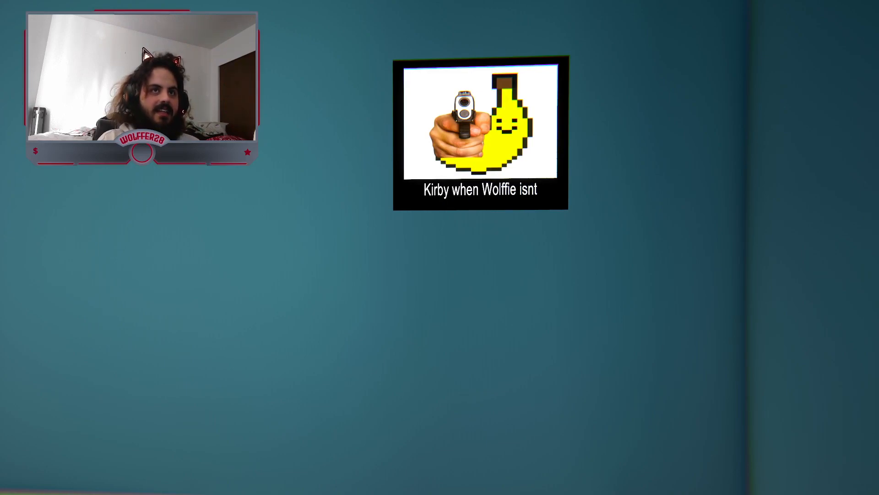
pyautogui.write('fr')
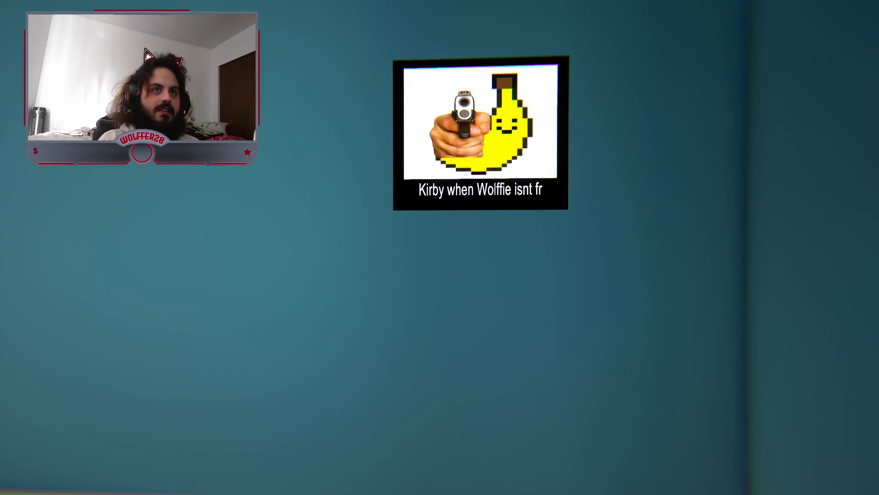